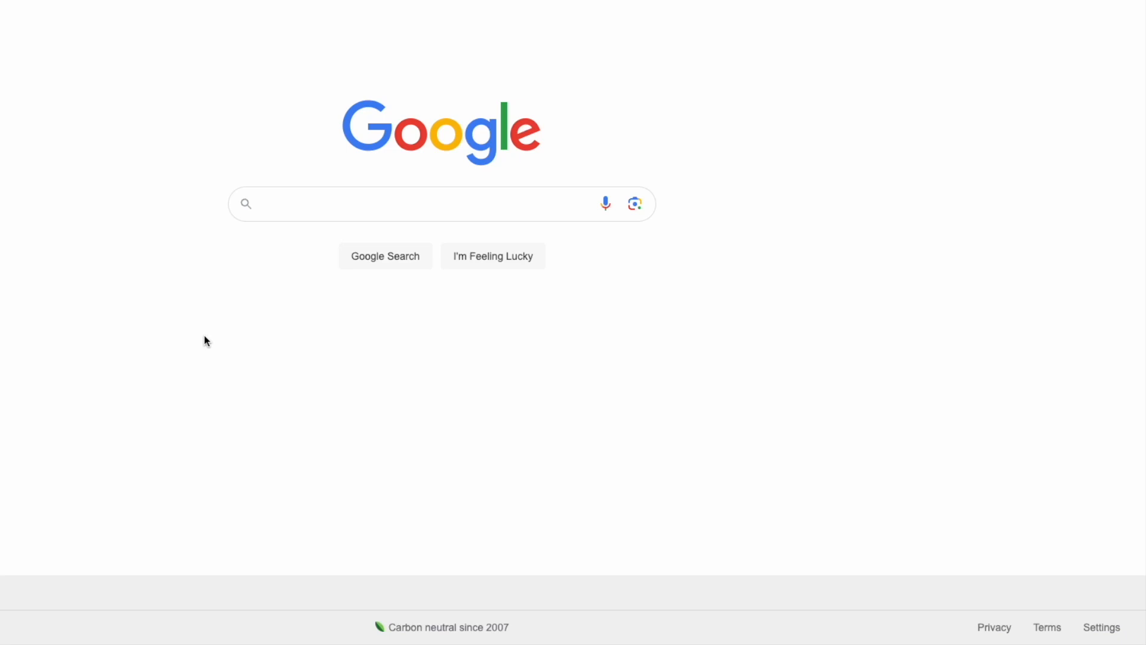
mouse_move(929, 418)
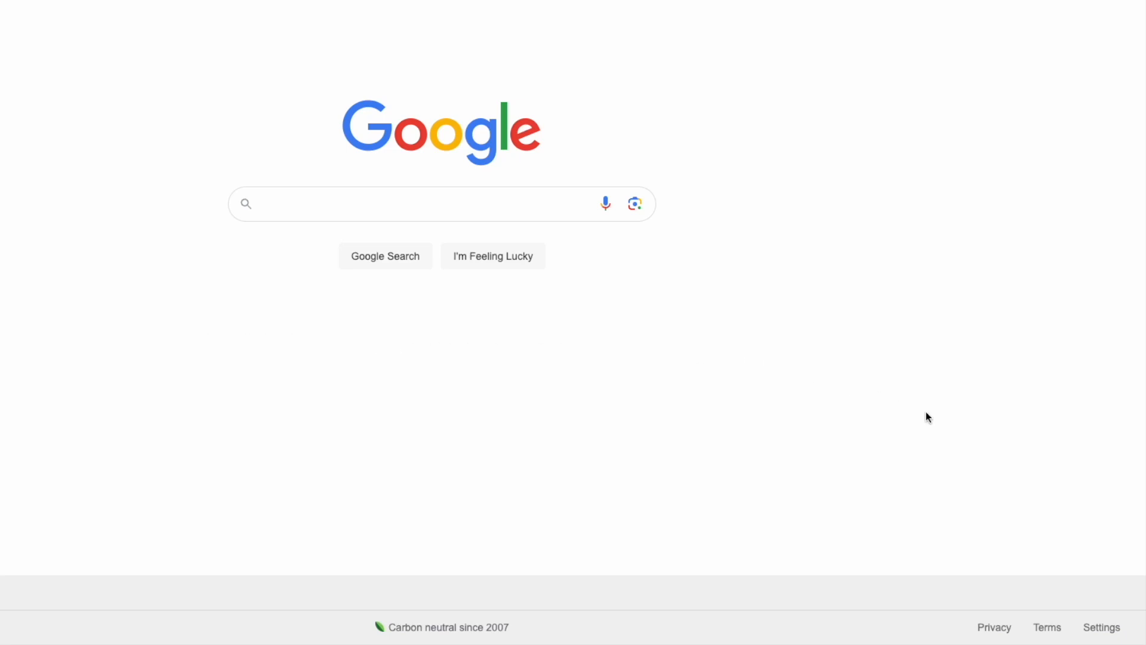
mouse_move(1037, 524)
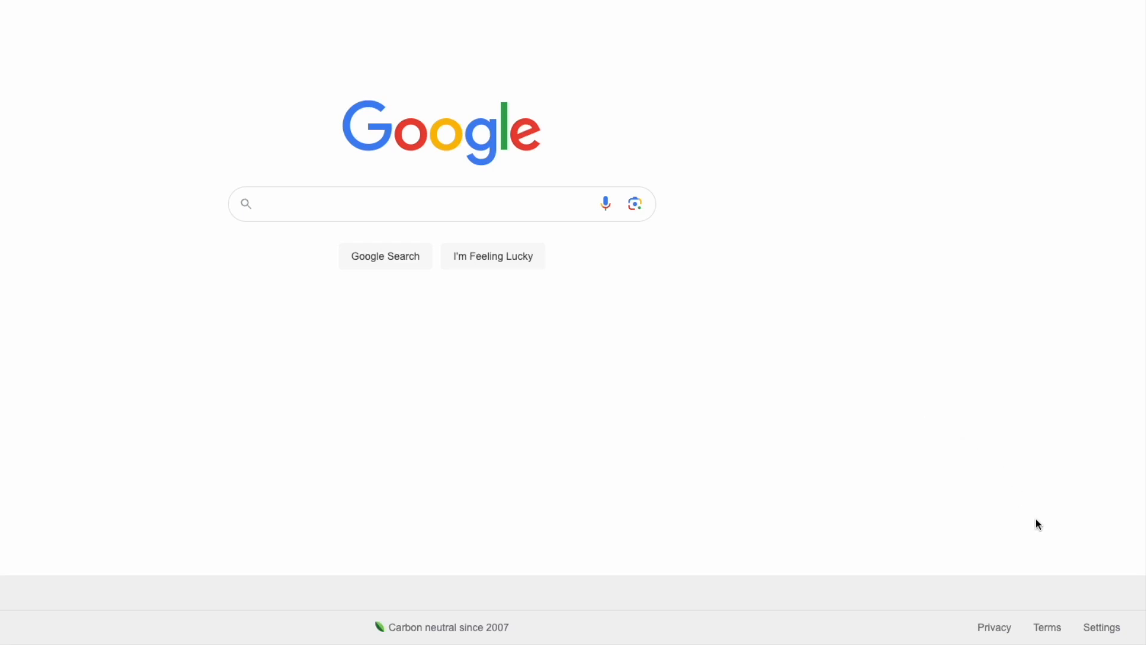
mouse_move(1098, 585)
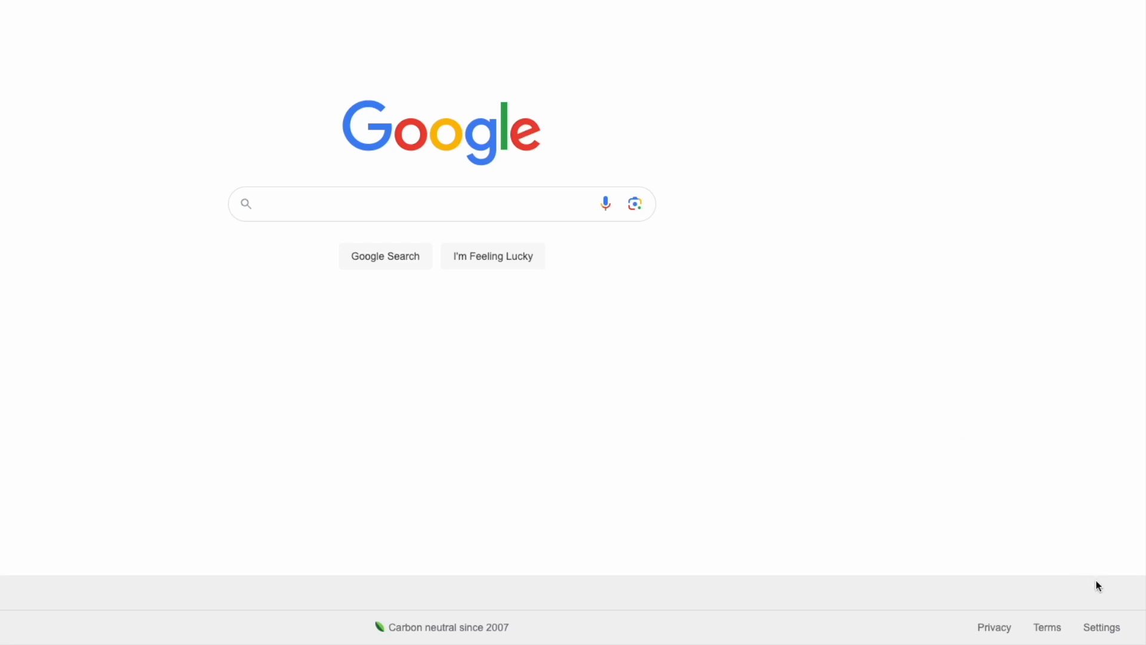
Step: Reach the full Search Settings page from the homepage footer's Settings menu
left_click(1101, 627)
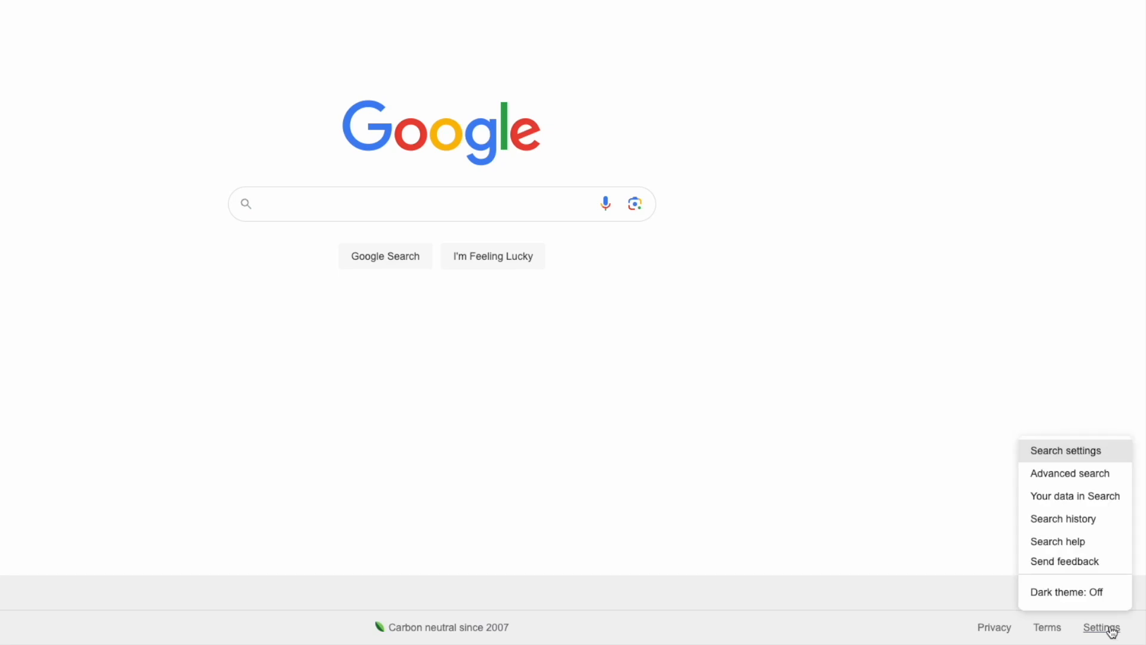
mouse_move(1070, 472)
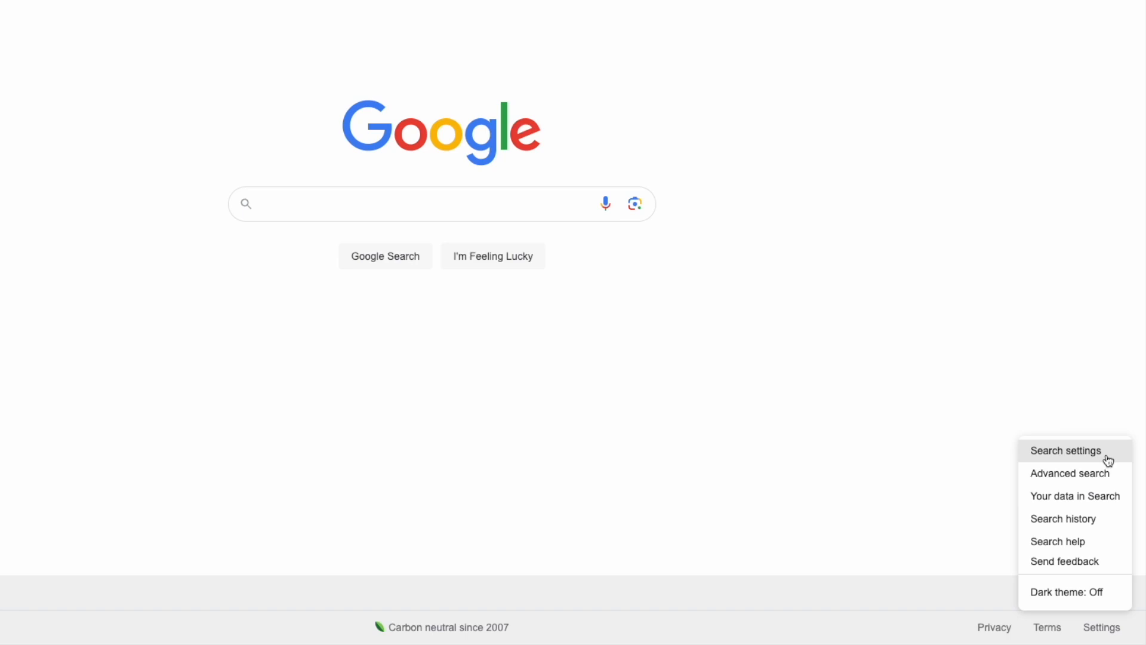
left_click(1066, 450)
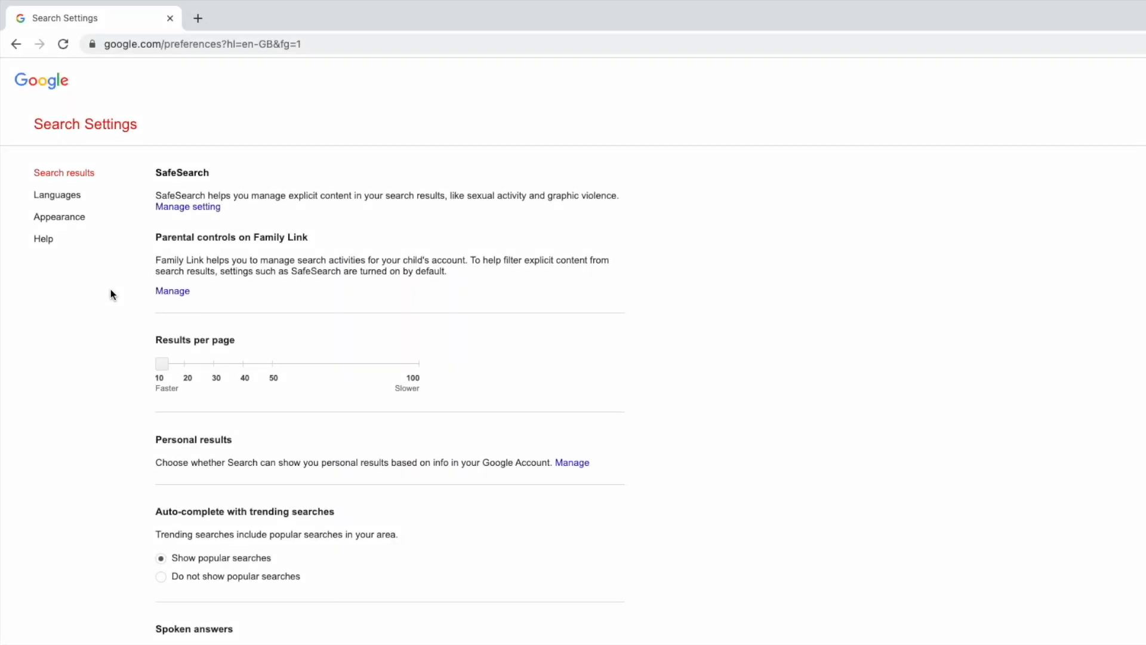
Step: Enlarge the page and go into the SafeSearch options showing Filter, Blur and Off
key("ctrl+plus")
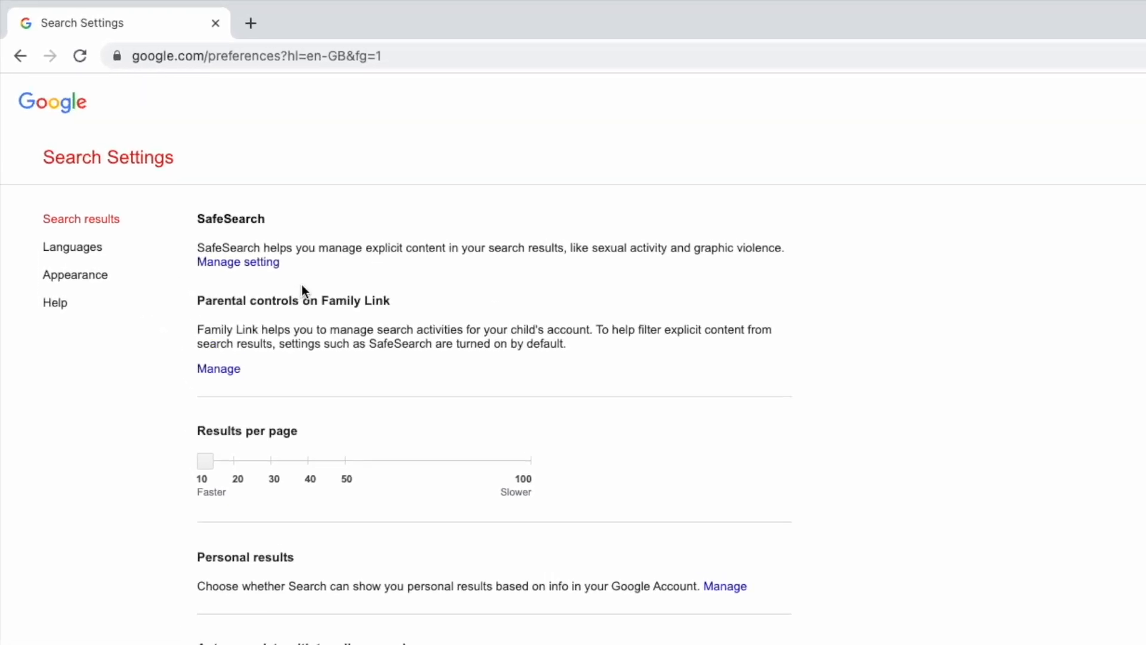
key("ctrl+plus")
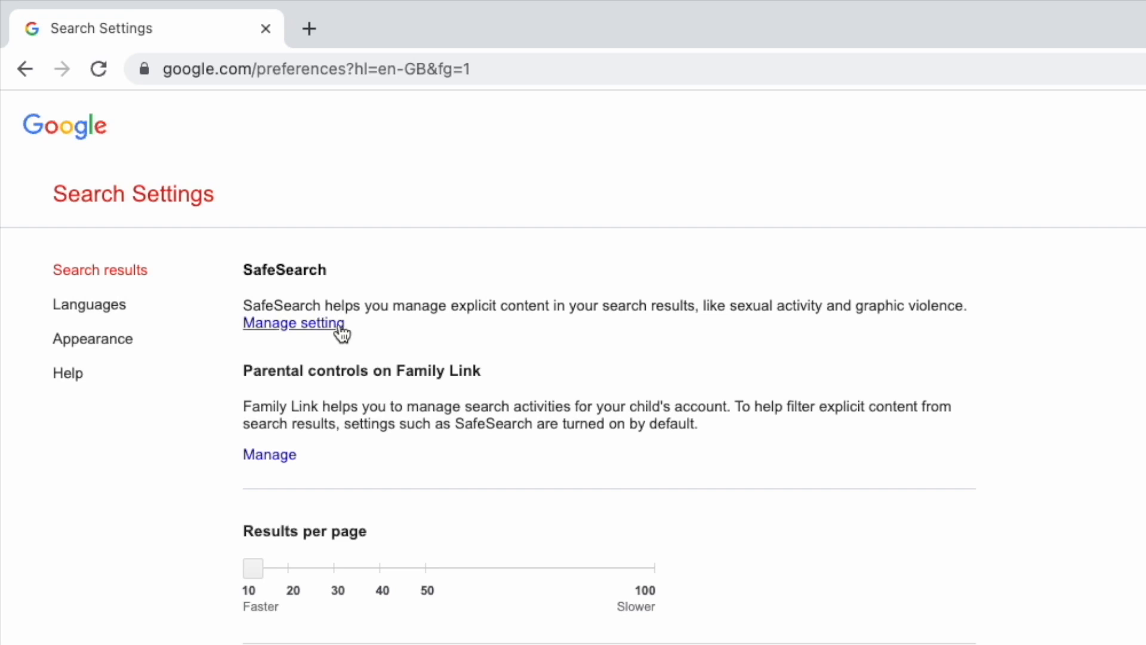
left_click(293, 323)
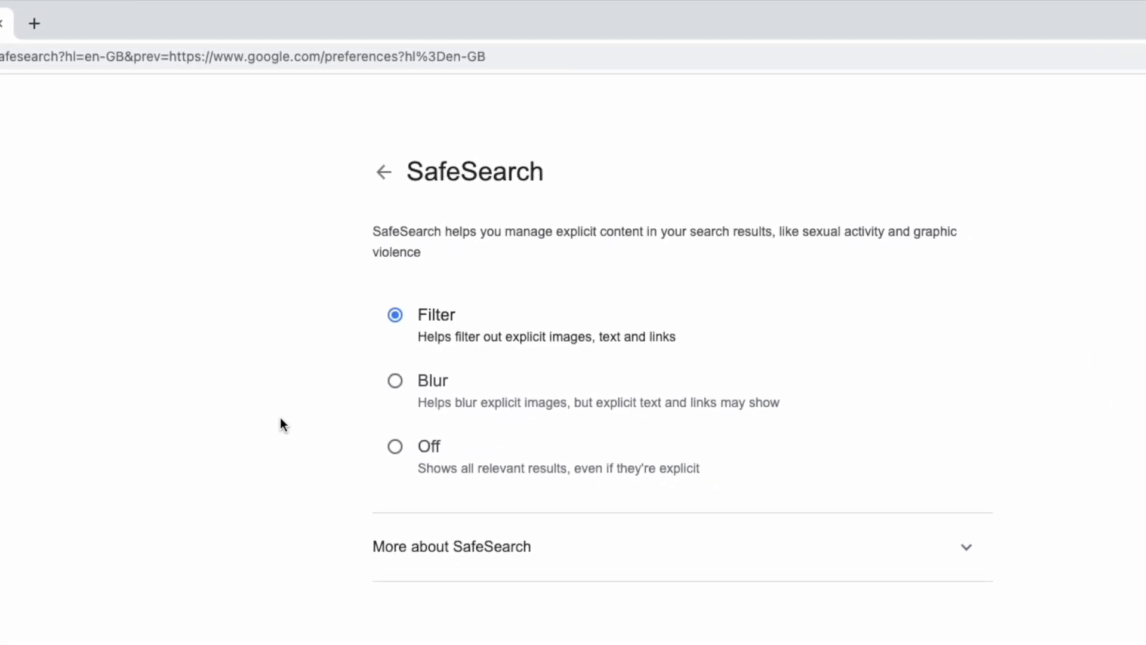
mouse_move(379, 351)
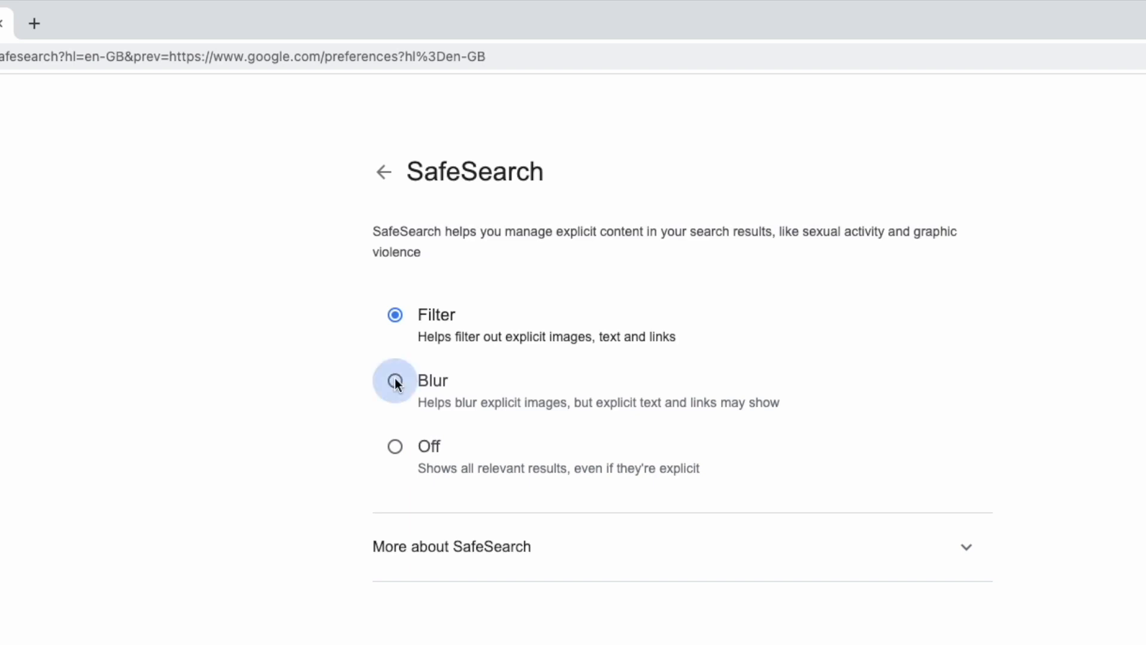
Step: Select Blur, then Off, so the 'SafeSearch is now off' confirmation appears
left_click(395, 379)
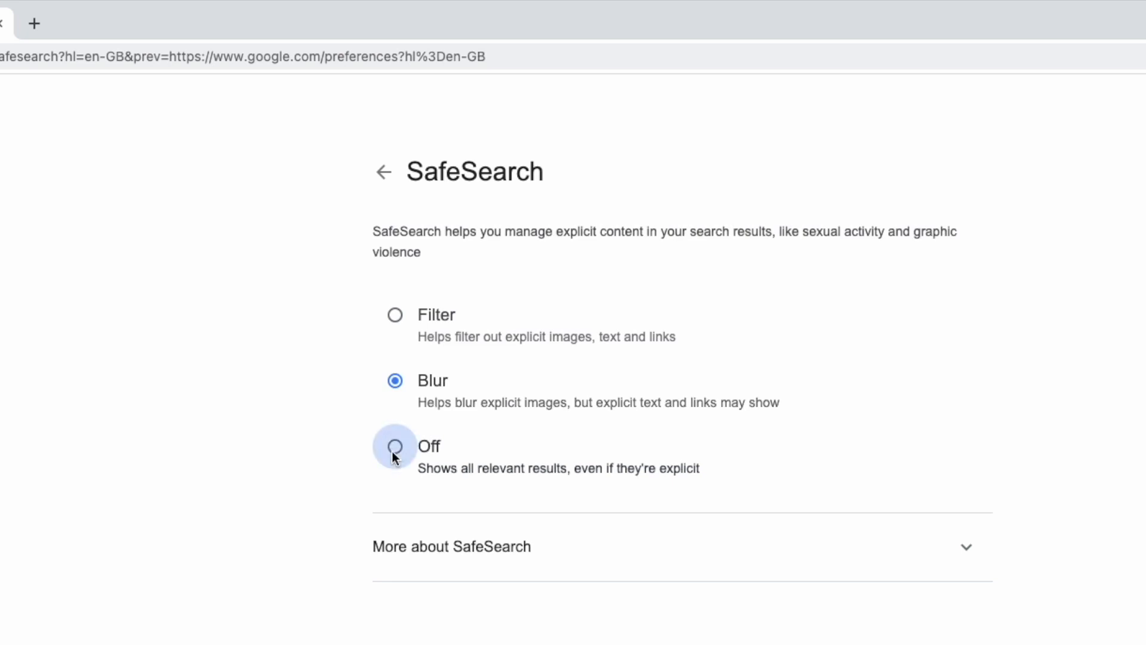
left_click(395, 447)
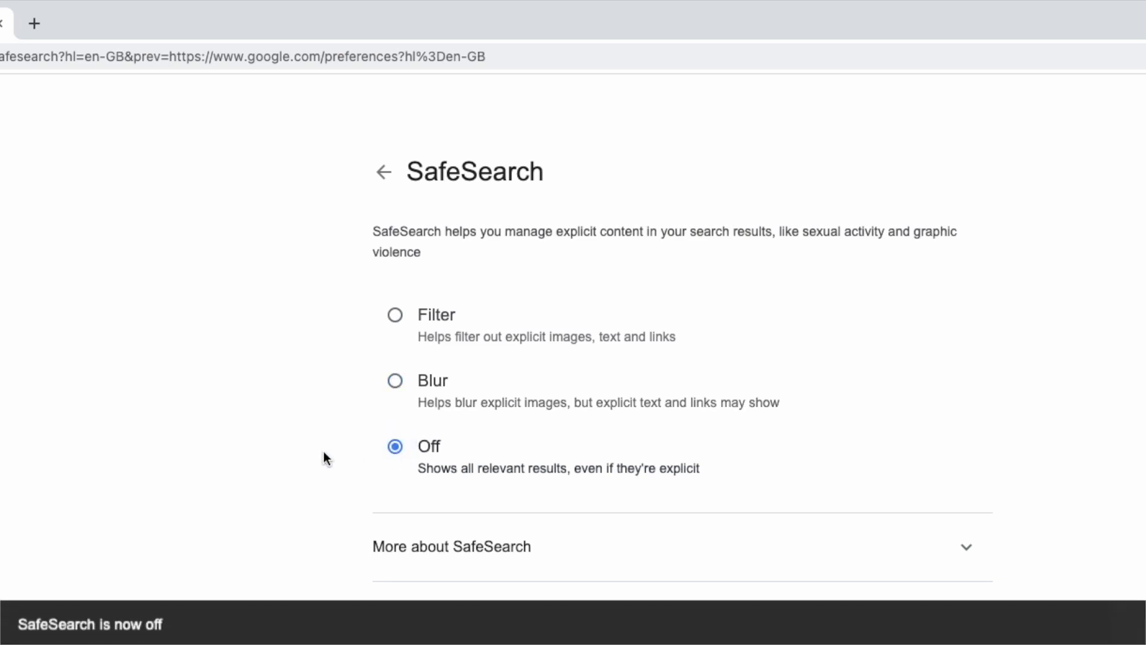